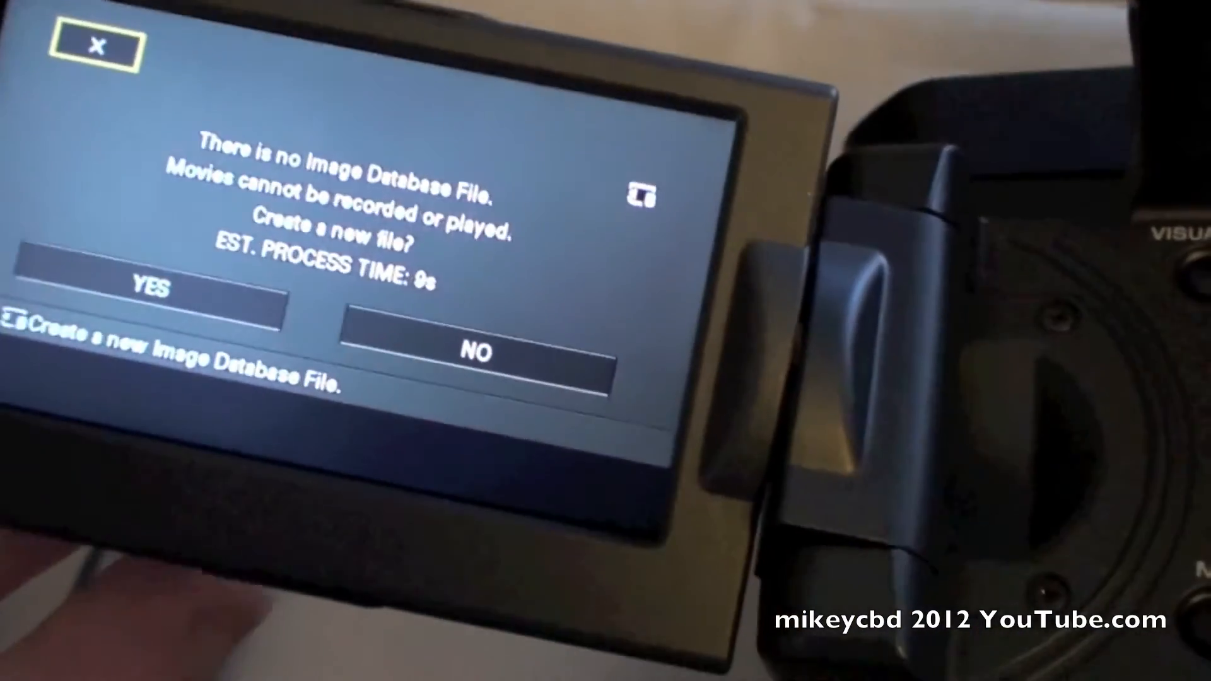
Step: Confirm YES on the camcorder's 'no Image Database File' prompt to create a new database file
{"action": "left_click", "coordinate": [151, 292]}
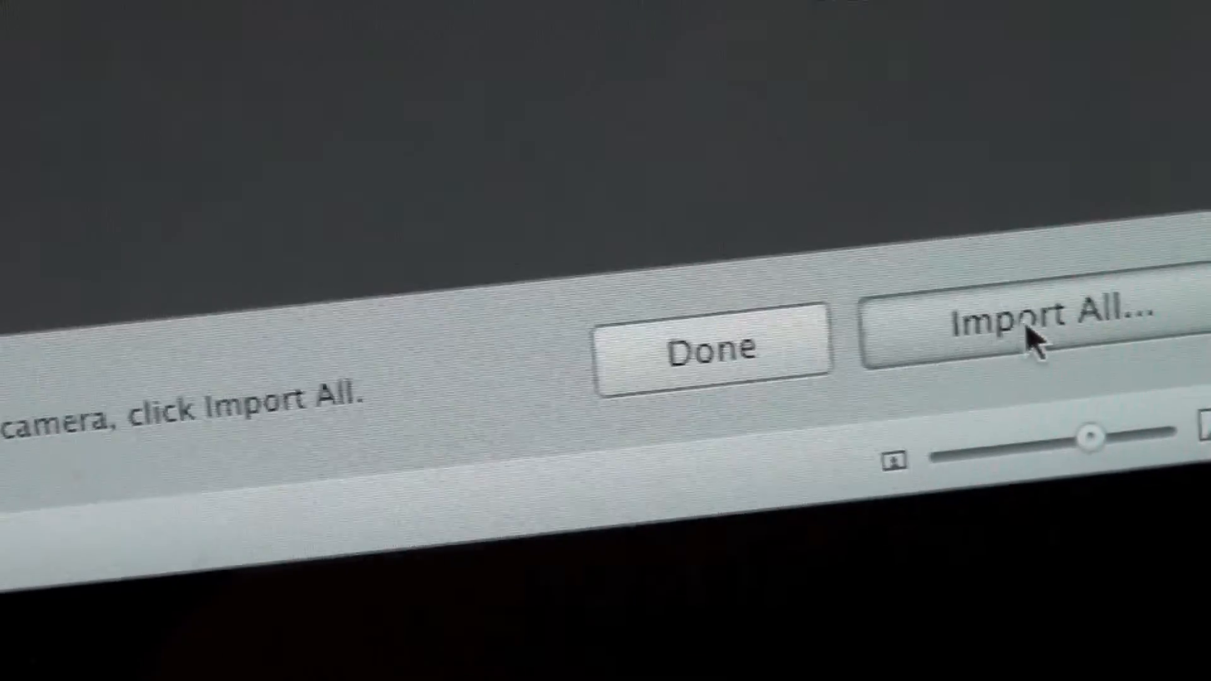
Step: Choose Import All in iMovie's camera import window to bring in every camcorder clip
{"action": "left_click", "coordinate": [1019, 338]}
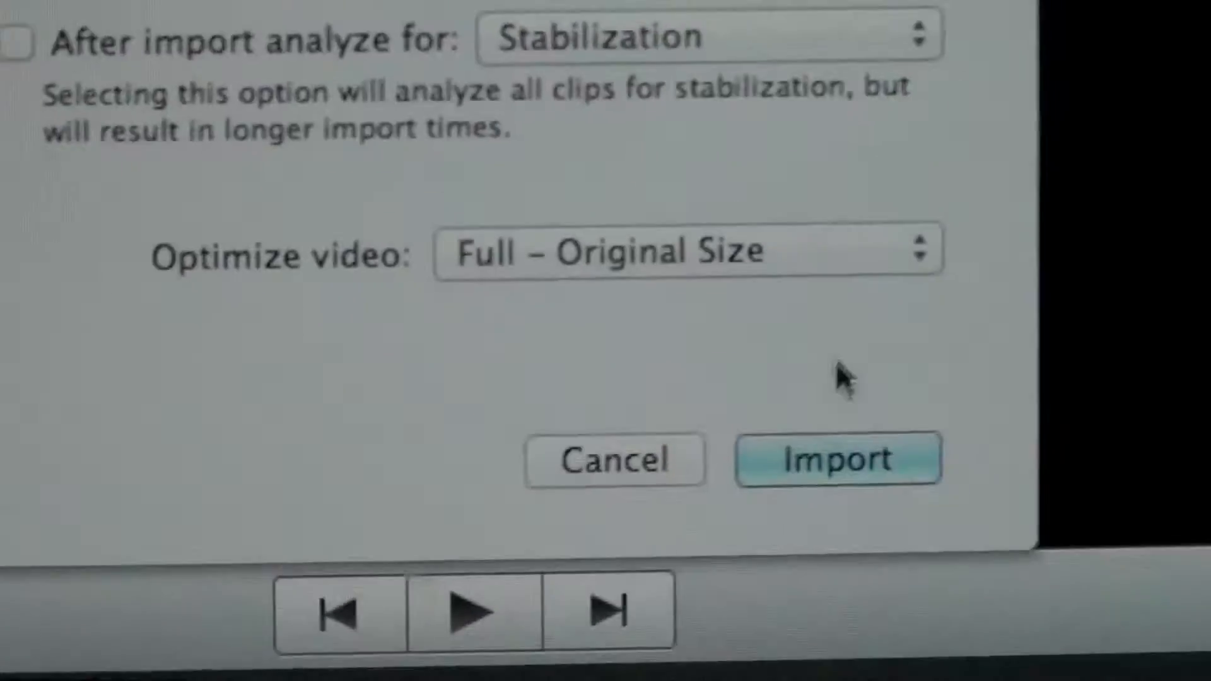
Step: Confirm the import with Optimize video left at Full – Original Size
{"action": "left_click", "coordinate": [838, 460]}
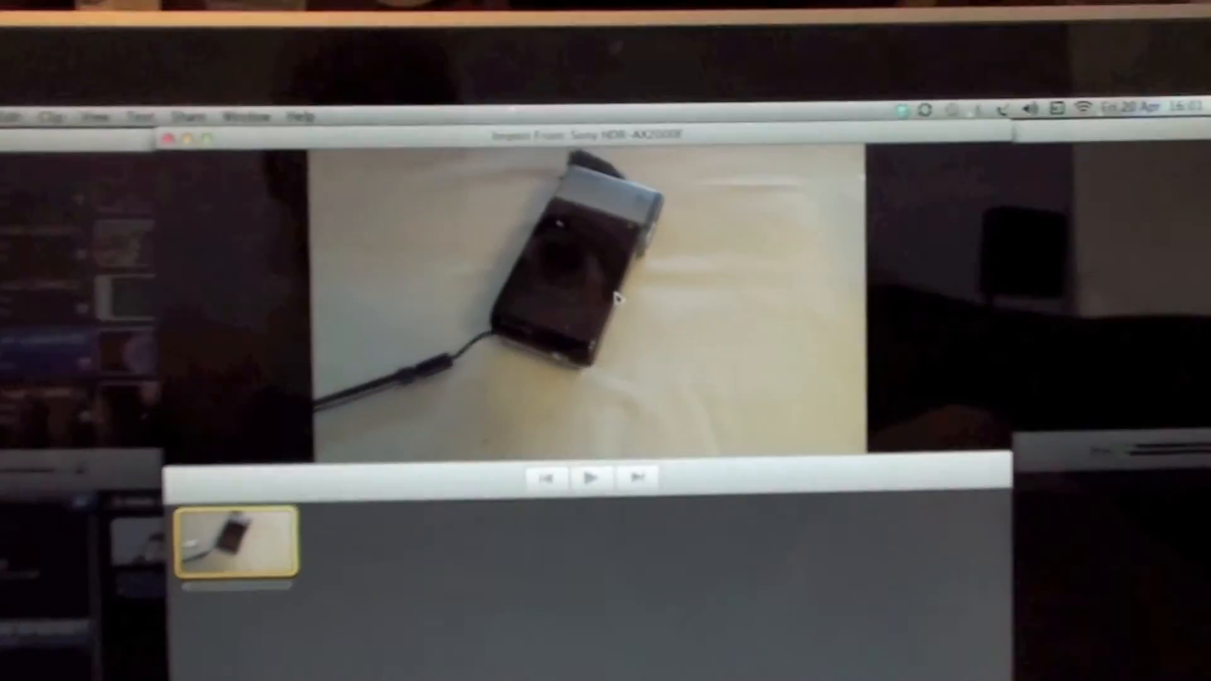